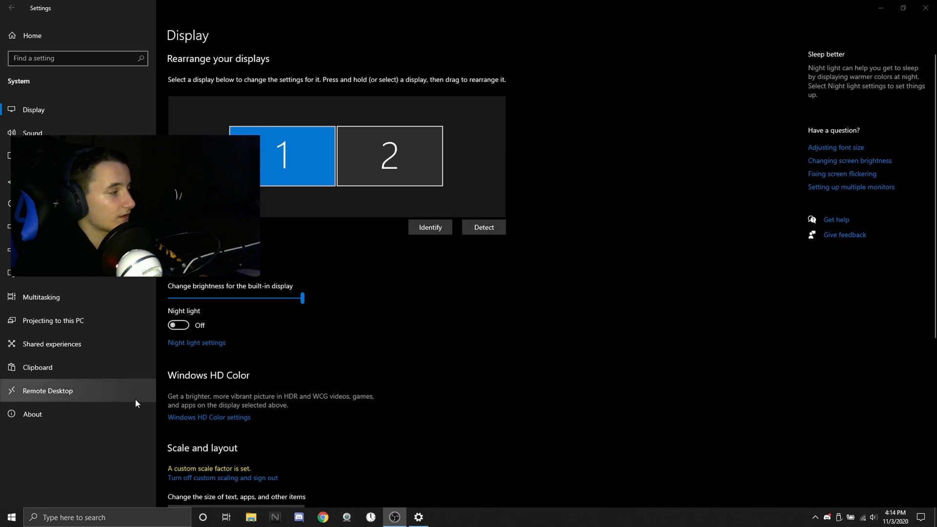
mouse_move(534, 329)
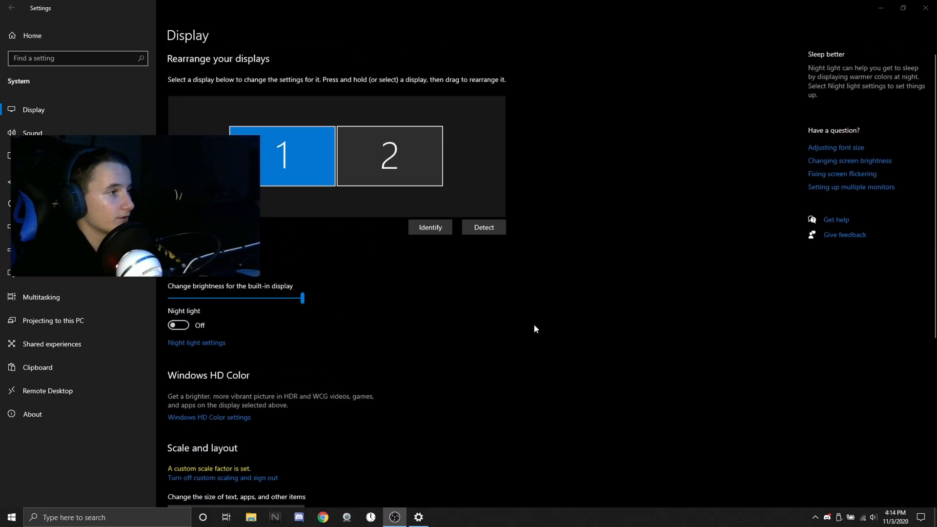
mouse_move(274, 173)
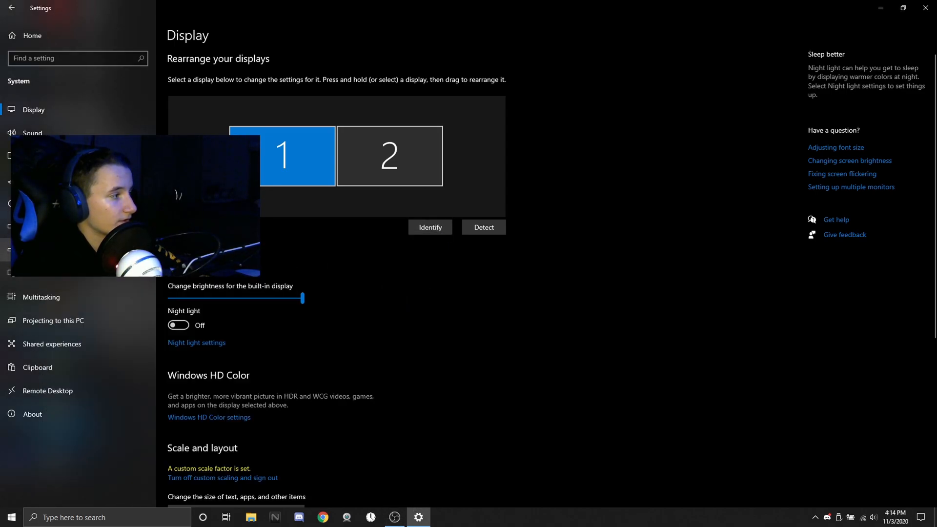
Step: Select the display 2 tile under Rearrange your displays on the Windows Display page
left_click(430, 227)
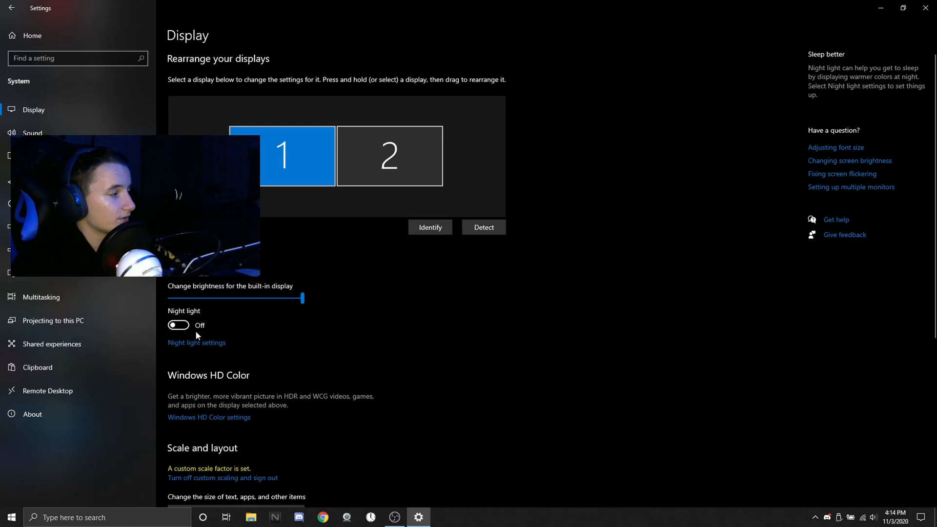
mouse_move(429, 227)
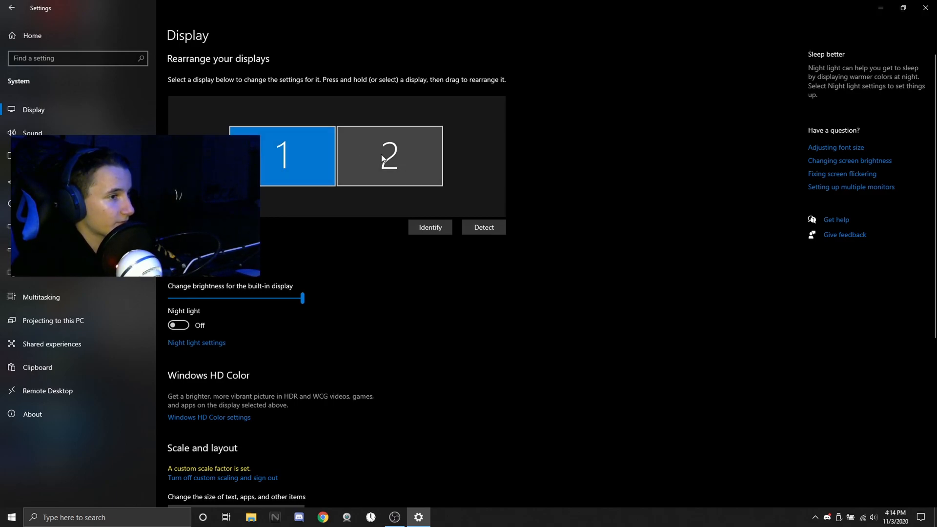
left_click(389, 155)
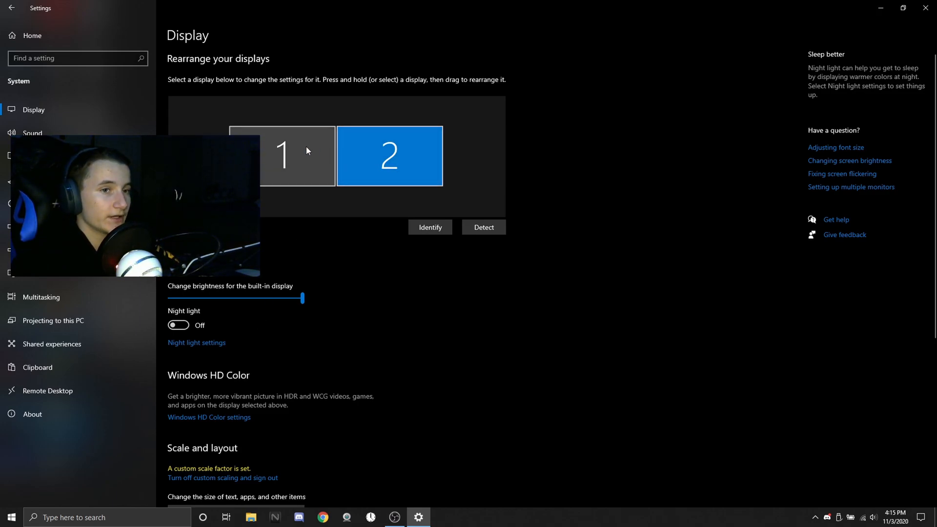
left_click_drag(282, 155, 490, 162)
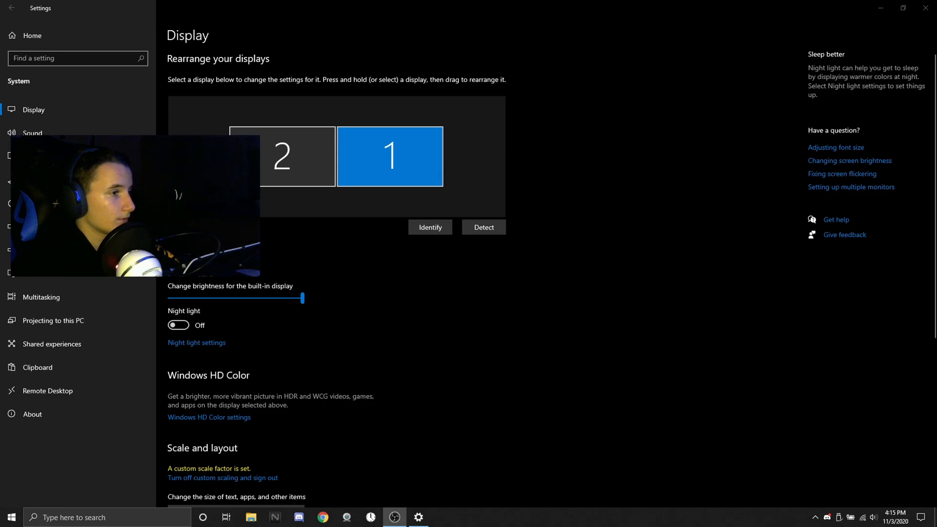
left_click_drag(389, 156, 366, 178)
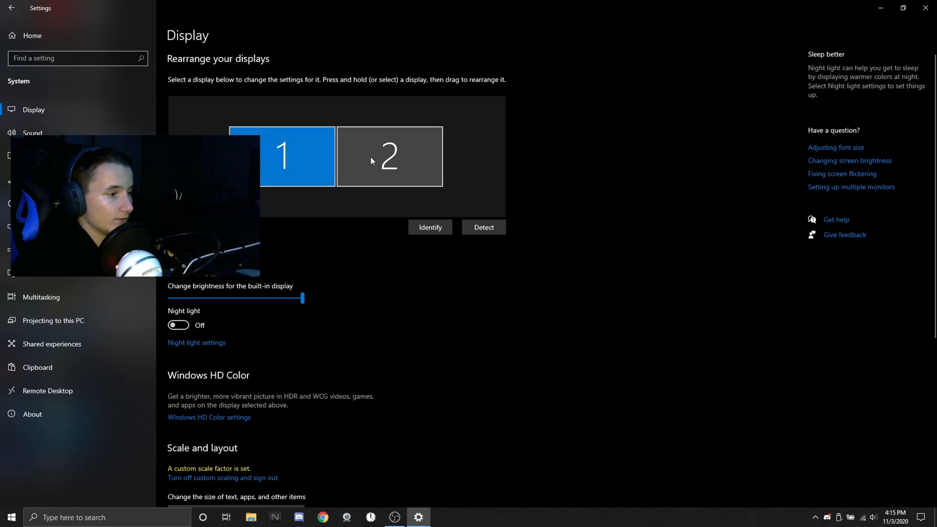
Step: Scroll down to Multiple displays, click an option there, and close Windows Settings
scroll("down", 3)
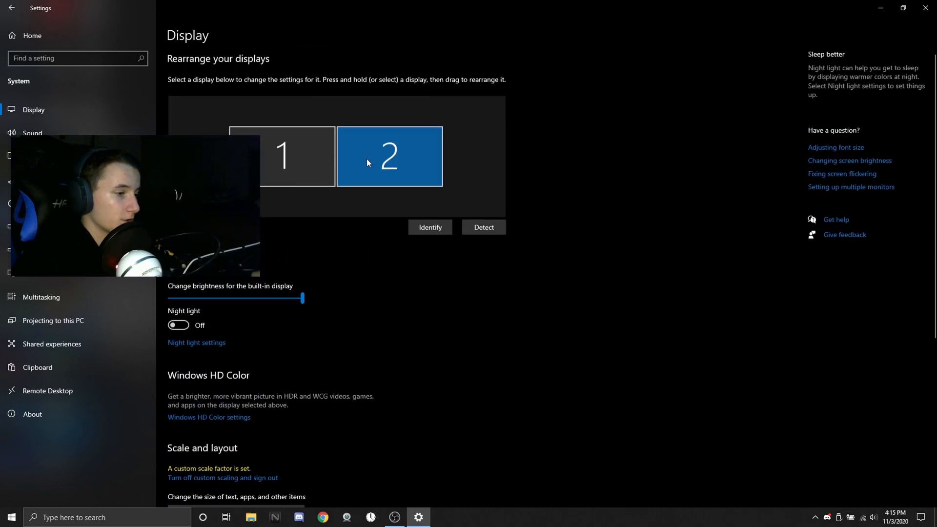
scroll("down", 3)
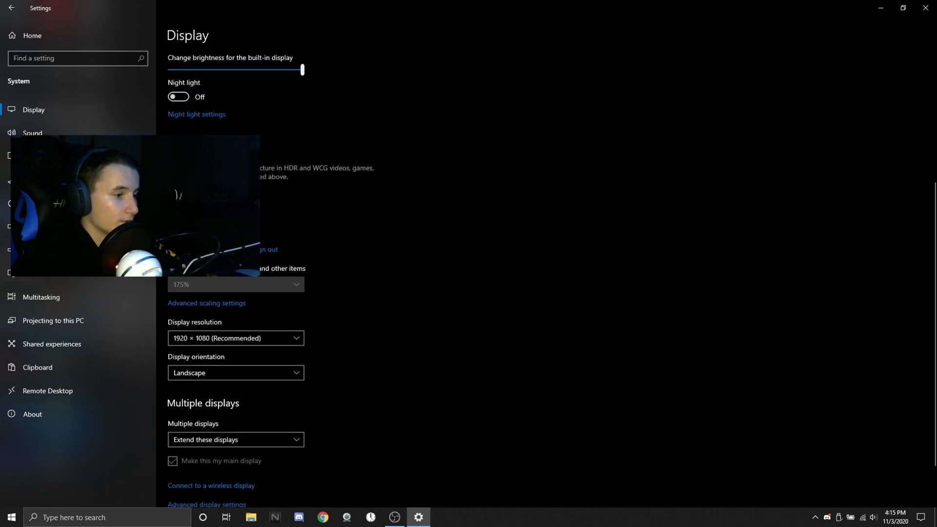
scroll("down", 3)
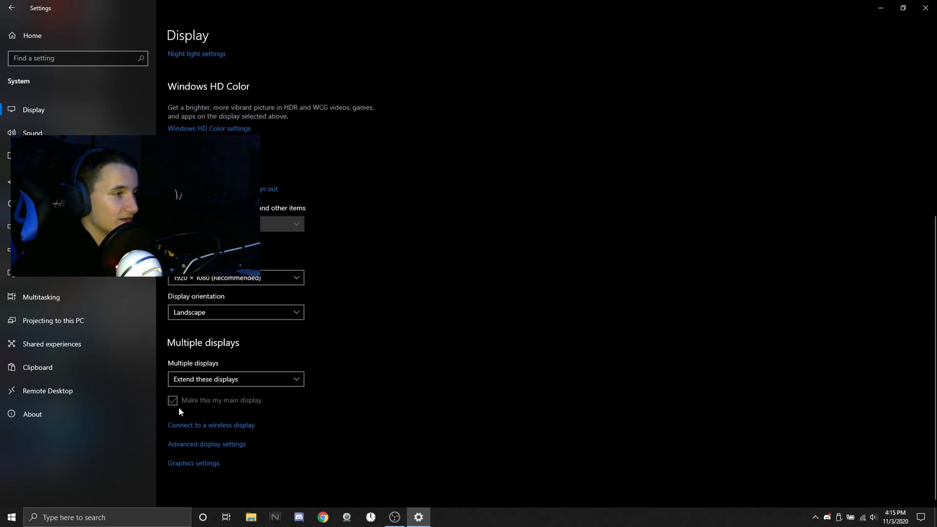
left_click(173, 399)
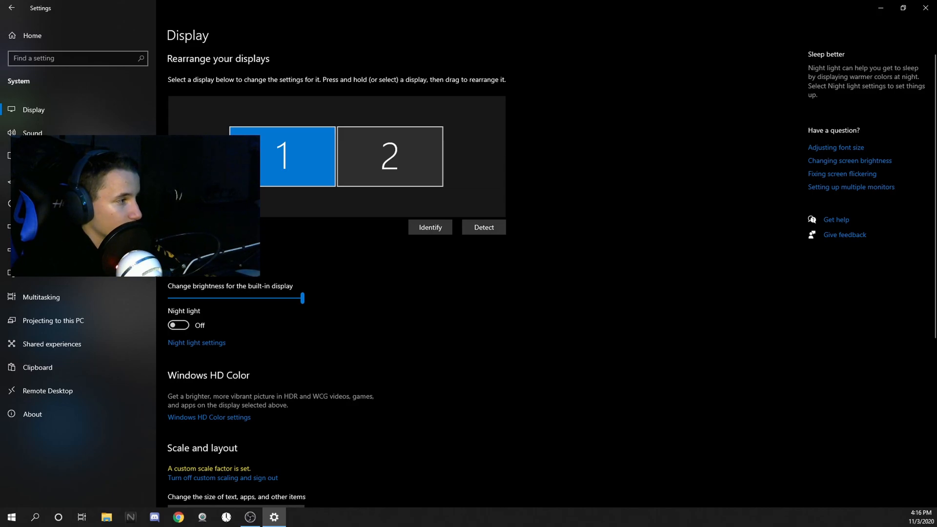
left_click(389, 156)
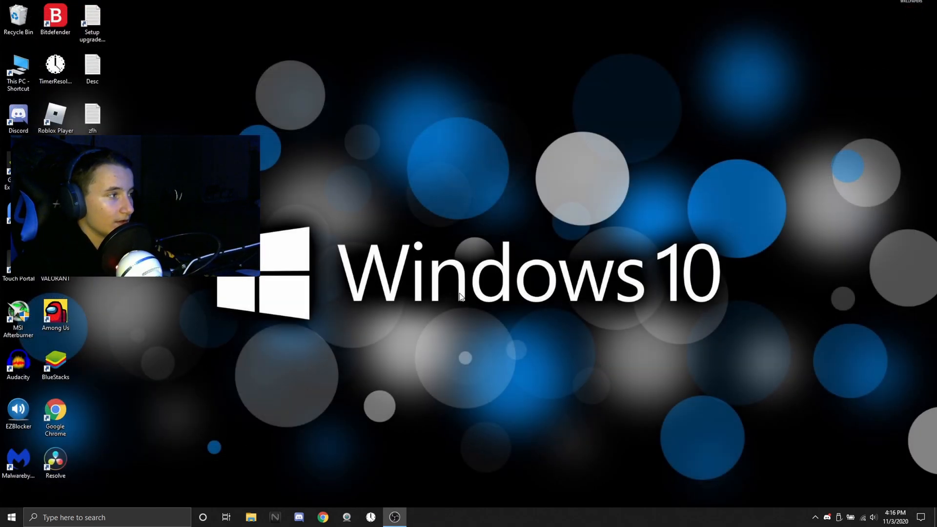
Step: Open NVIDIA Control Panel from the desktop and set the Sceptre M24 to 1080p native at 60Hz
right_click(460, 297)
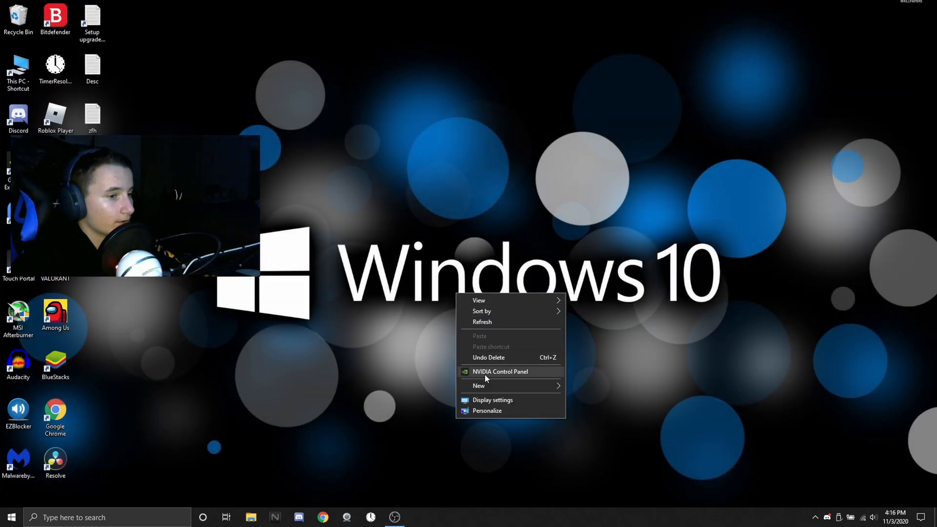
left_click(485, 351)
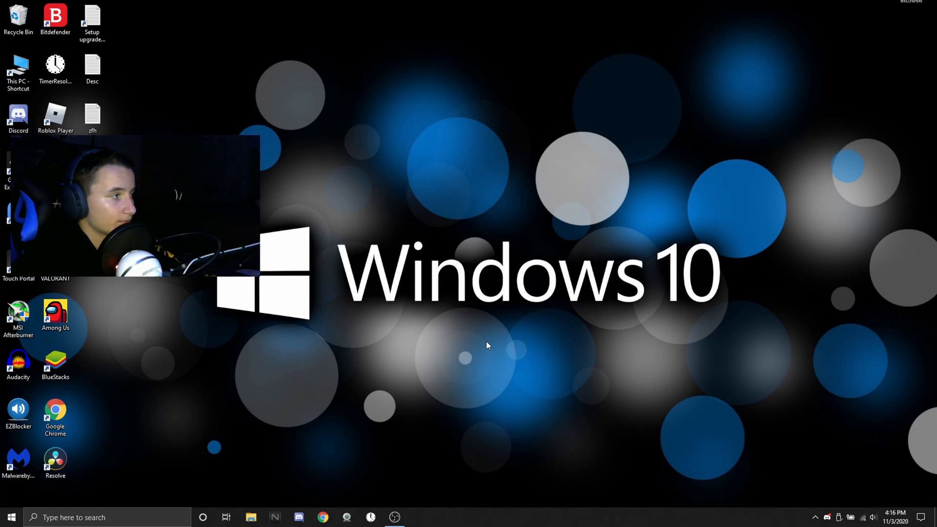
left_click(418, 516)
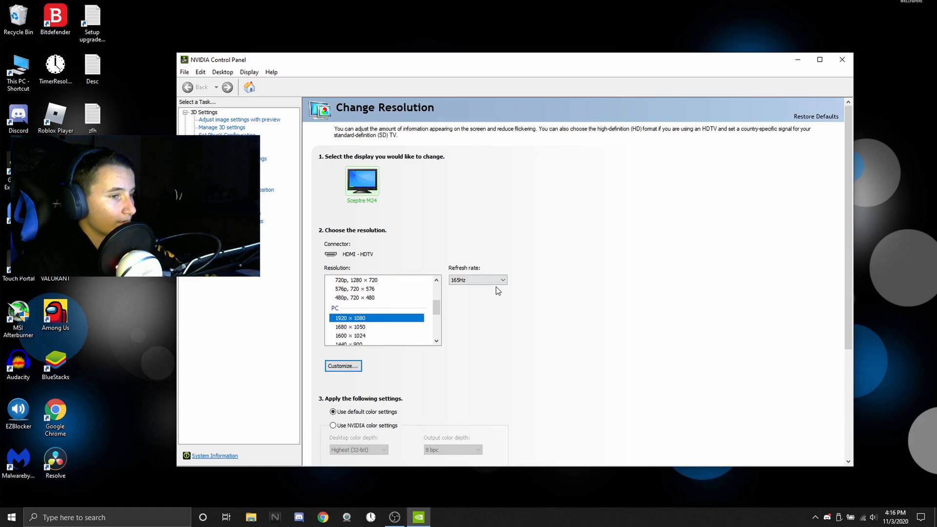
left_click(500, 279)
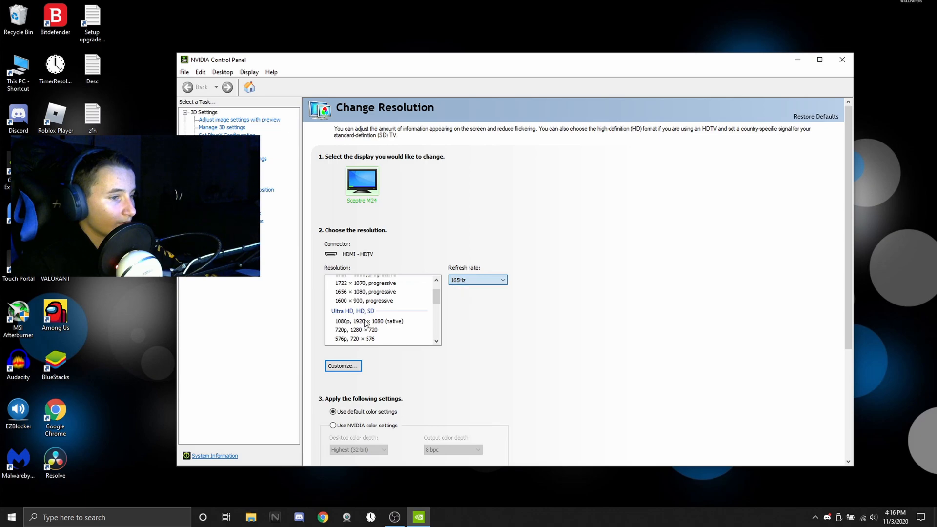
left_click(369, 322)
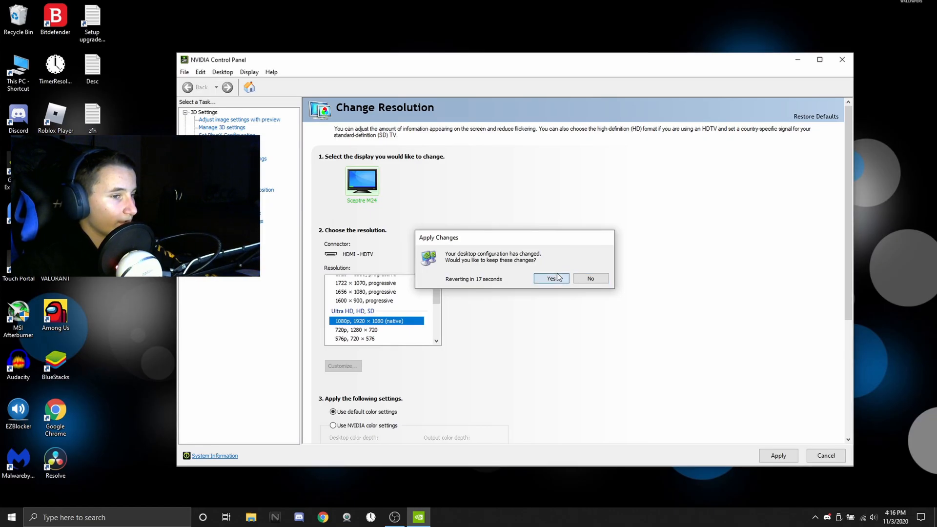
left_click(549, 279)
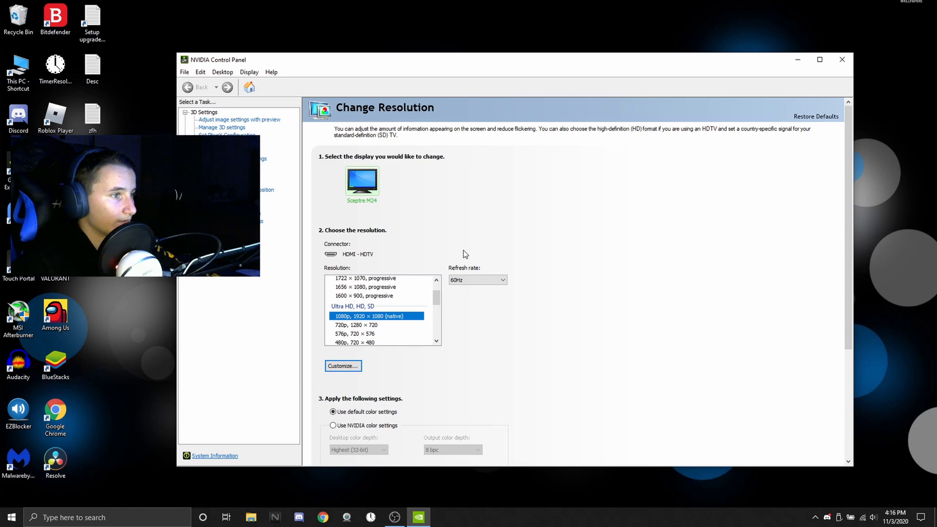
Step: Switch the Sceptre M24 to PC 1920 × 1080 at 165Hz, apply, and confirm
scroll("down", 3)
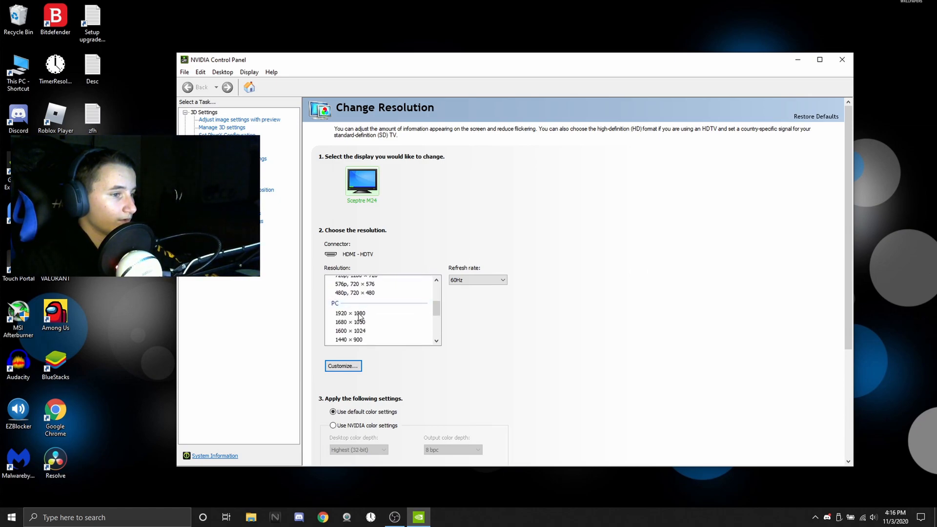
left_click(350, 313)
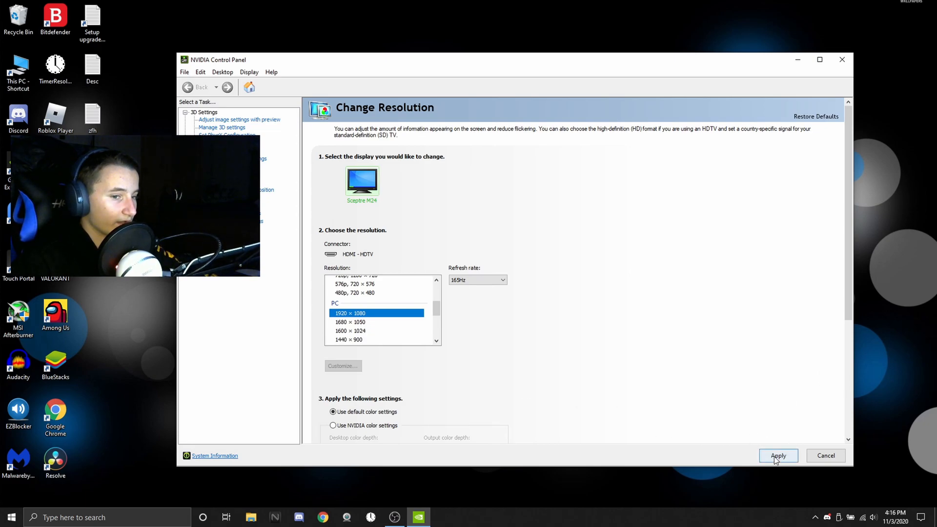
left_click(777, 455)
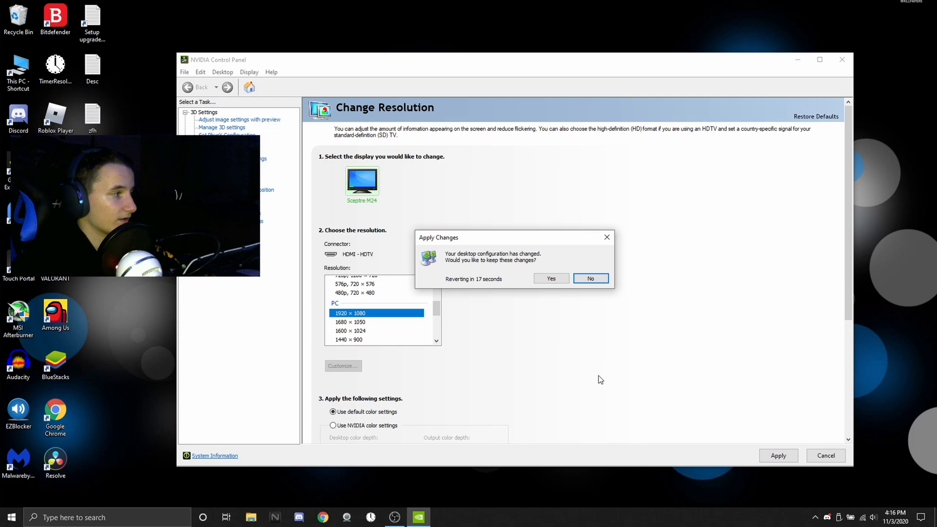
left_click(590, 279)
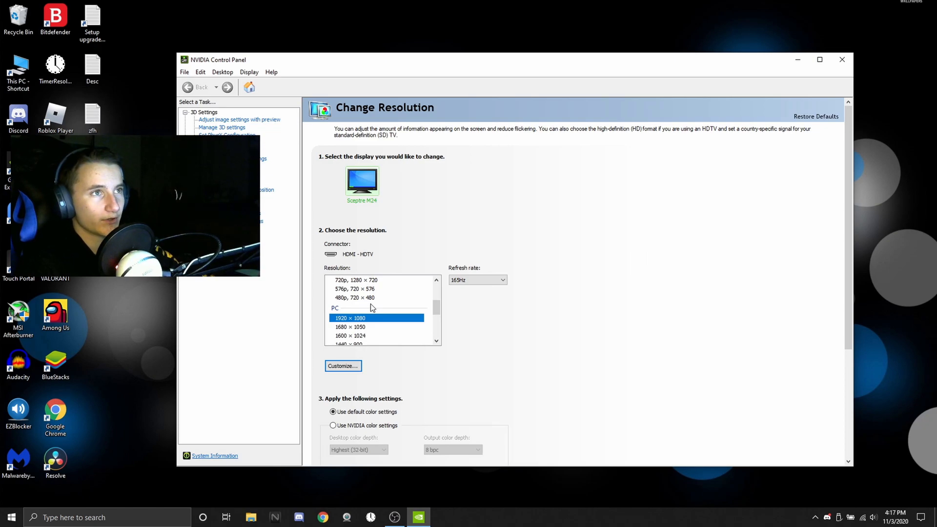
Step: Apply the Custom 1920 × 1080 progressive resolution at 240Hz and answer the confirmation
scroll("down", 3)
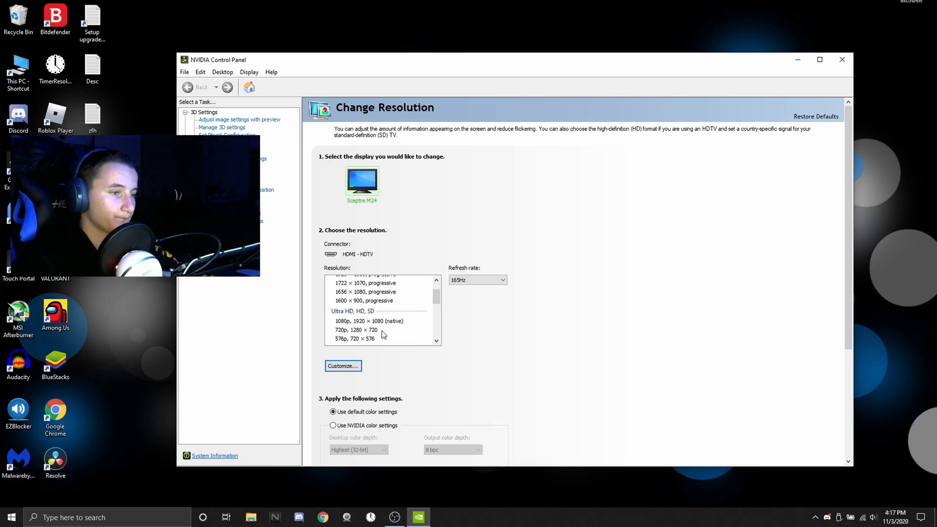
left_click(365, 299)
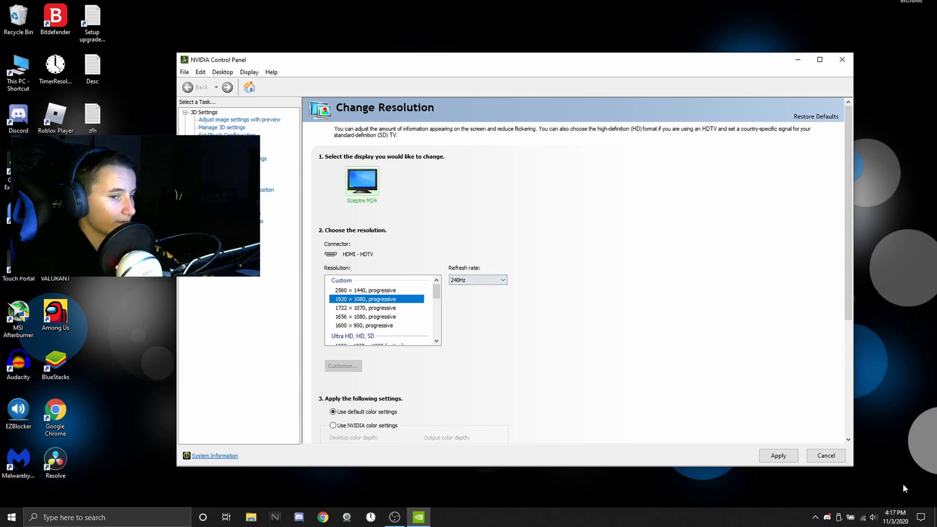
left_click(777, 456)
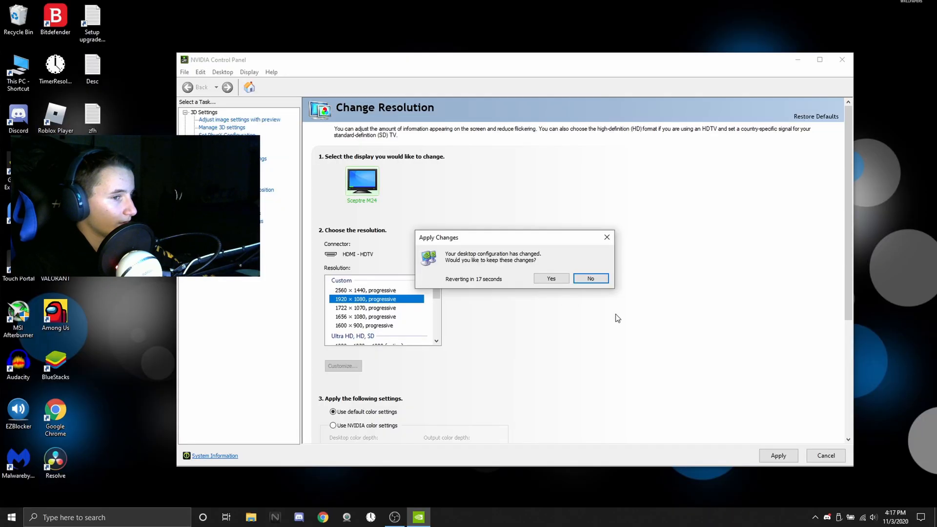
left_click(590, 278)
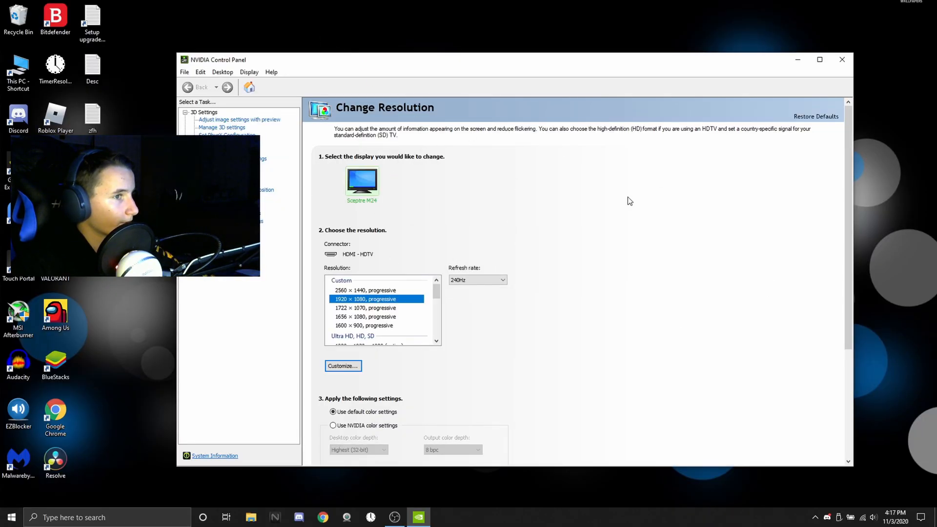
Step: Reselect Custom 1920 × 1080 progressive and keep 240Hz in the Refresh rate dropdown
scroll("down", 3)
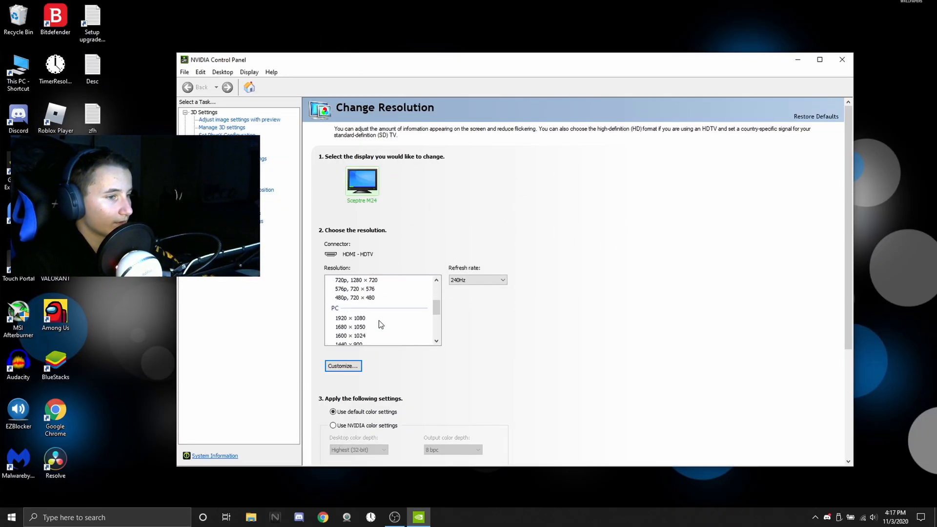
left_click(349, 317)
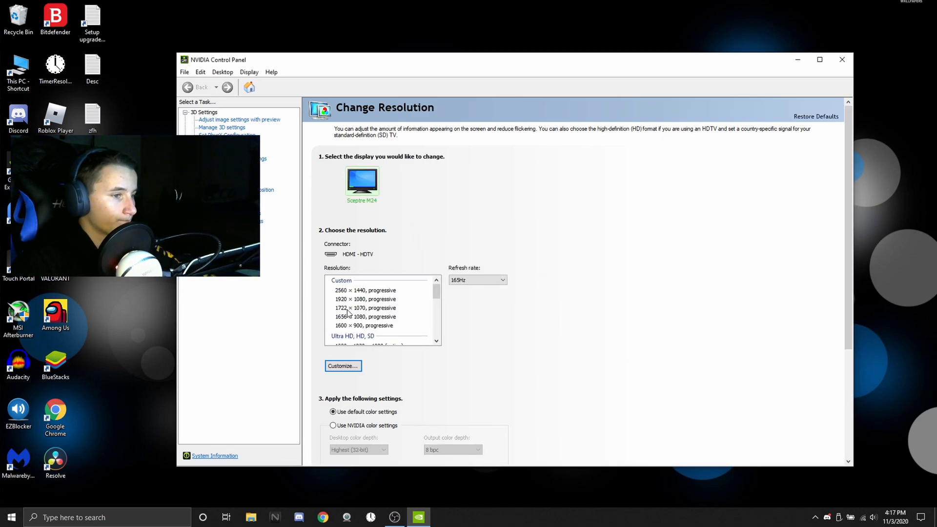
left_click(365, 299)
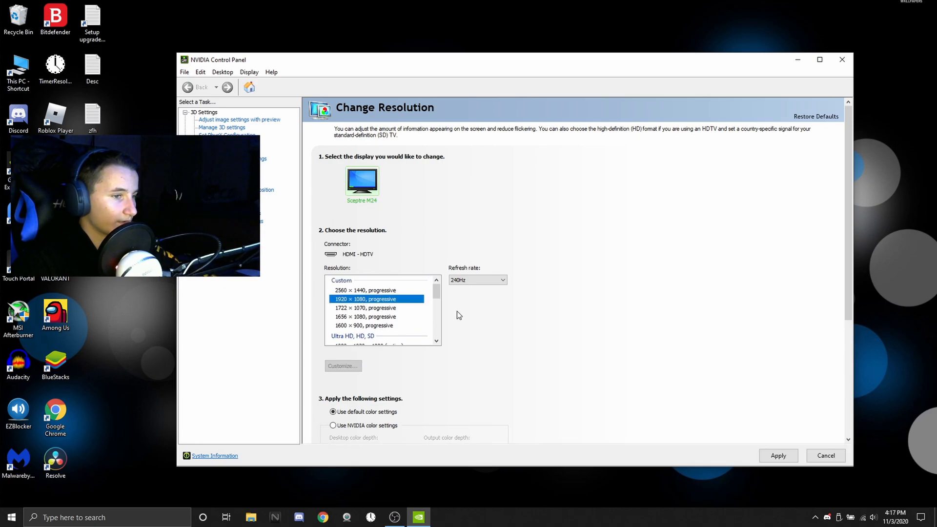
left_click(502, 280)
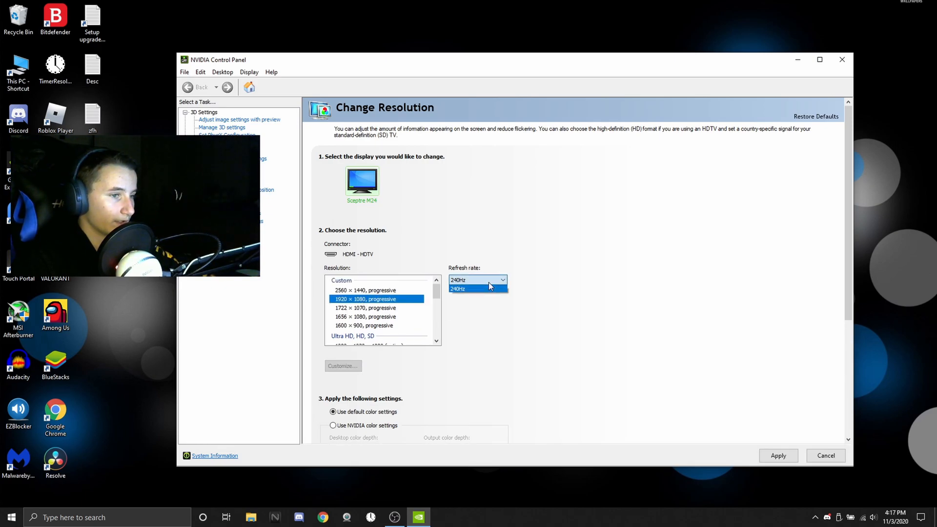
left_click(478, 281)
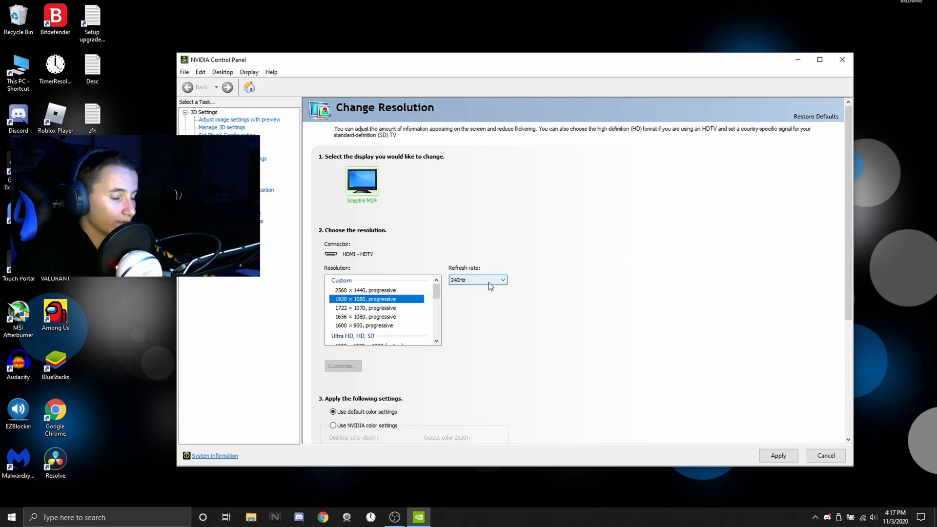
scroll("down", 3)
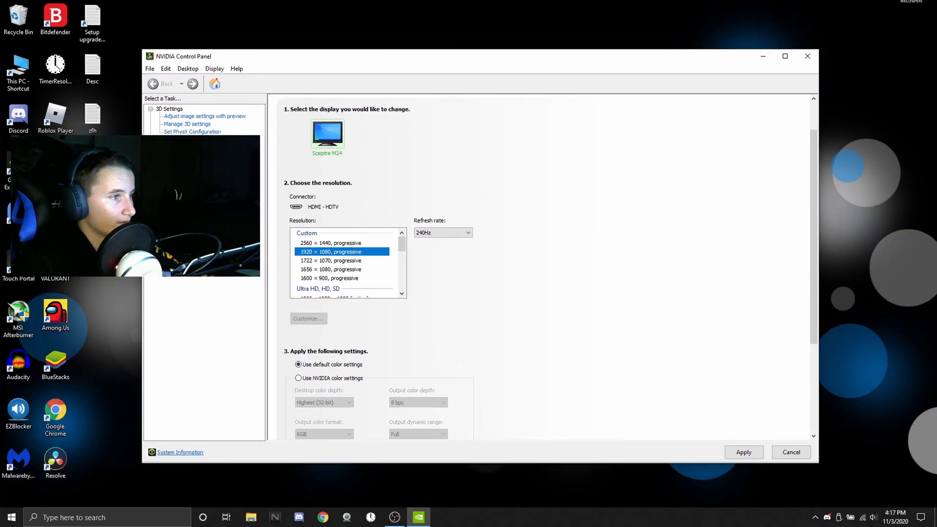
Step: Open Manage 3D settings and expand the Max Frame Rate options, currently Off
left_click(204, 116)
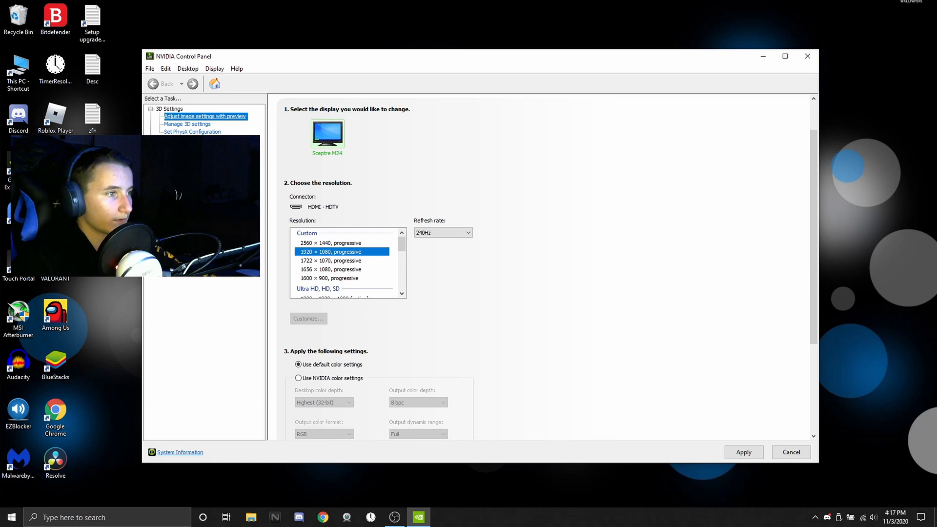
left_click(187, 123)
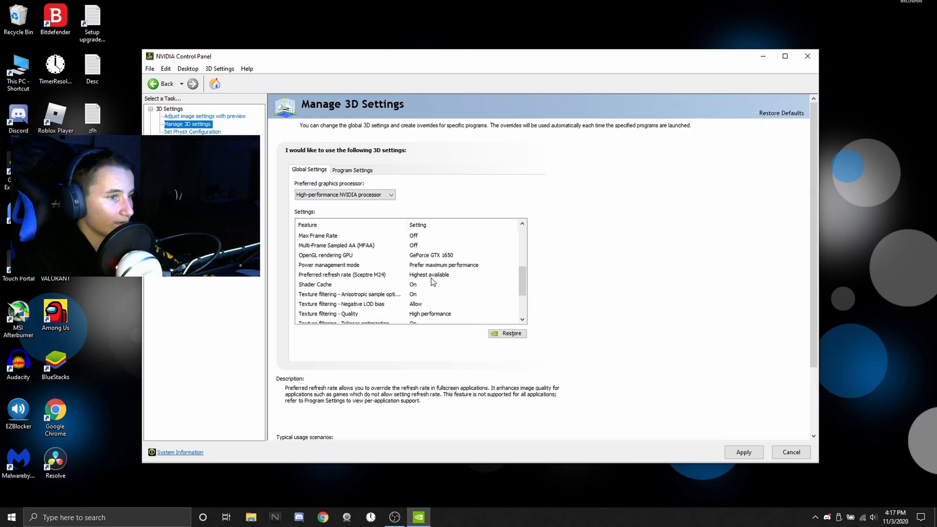
left_click(318, 235)
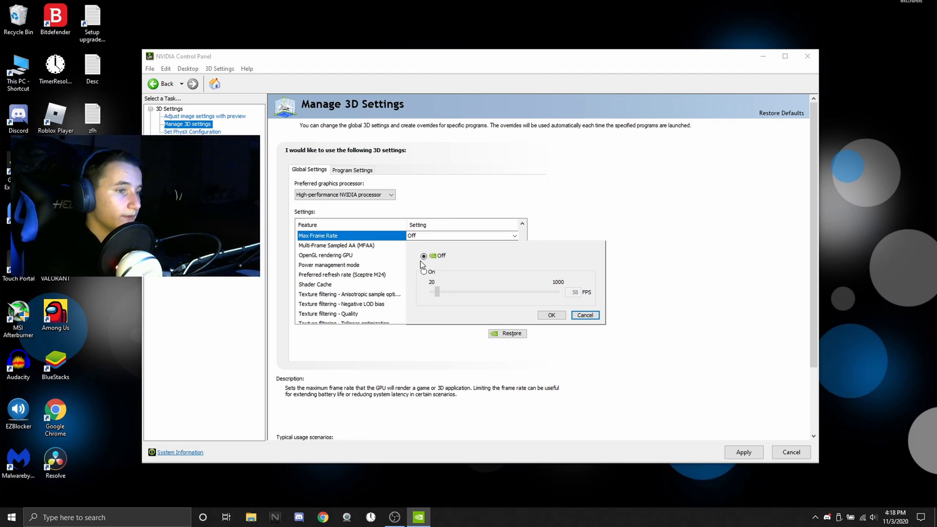
mouse_move(550, 288)
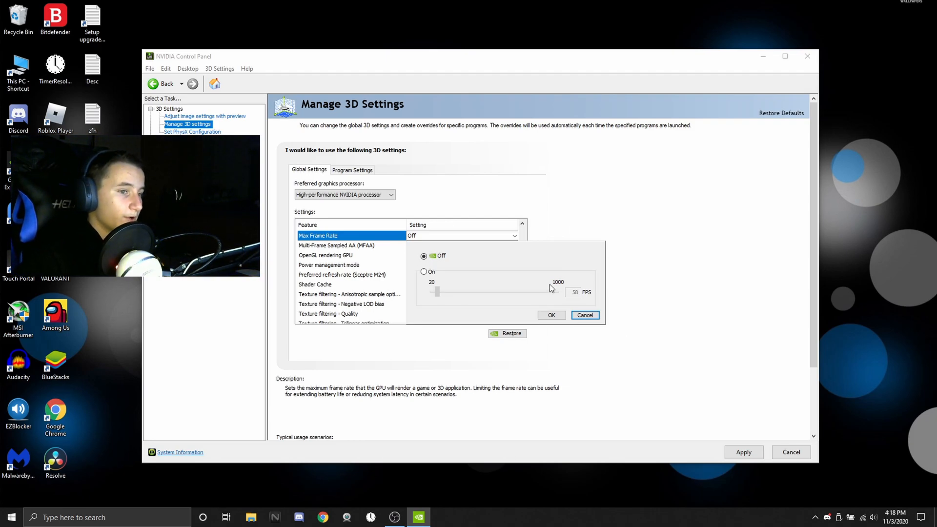
Step: Turn Max Frame Rate on with a 165 FPS cap, then go to Adjust image settings with preview
left_click(424, 272)
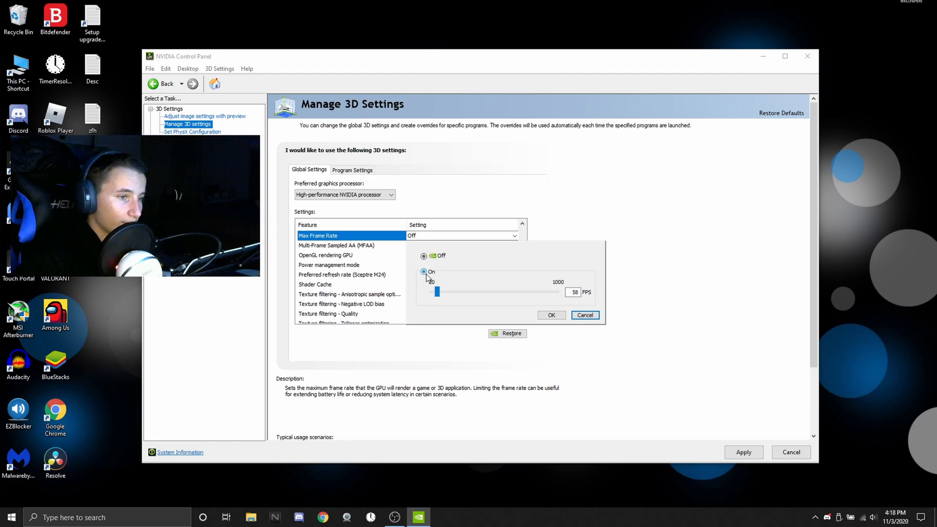
left_click(424, 272)
type("16")
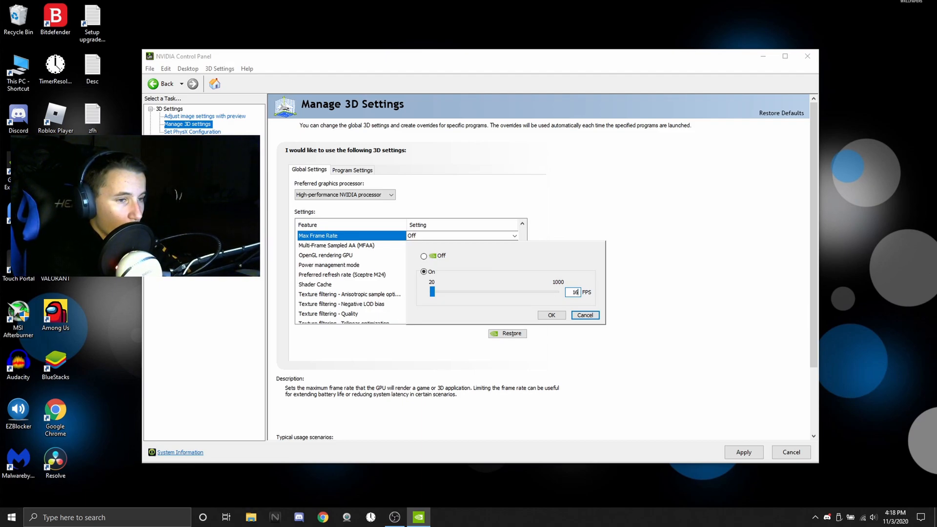
left_click_drag(432, 292, 451, 291)
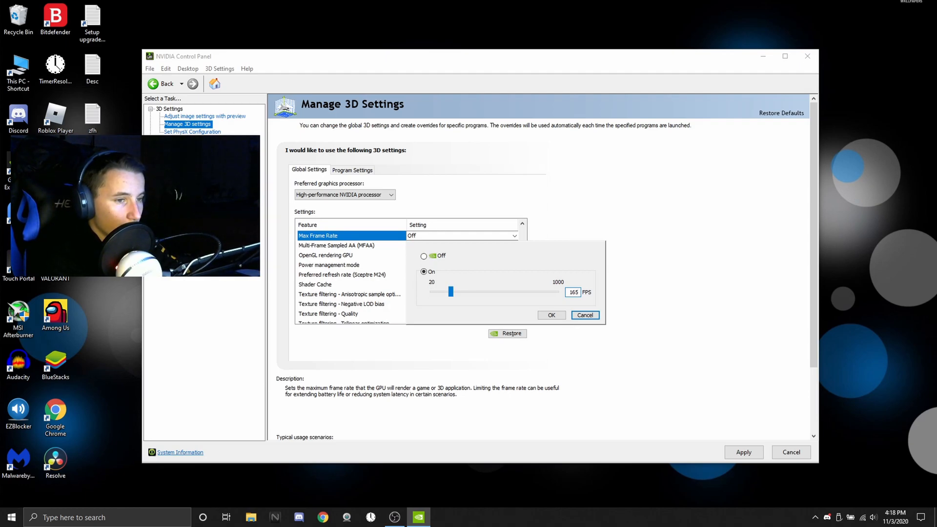
left_click(204, 117)
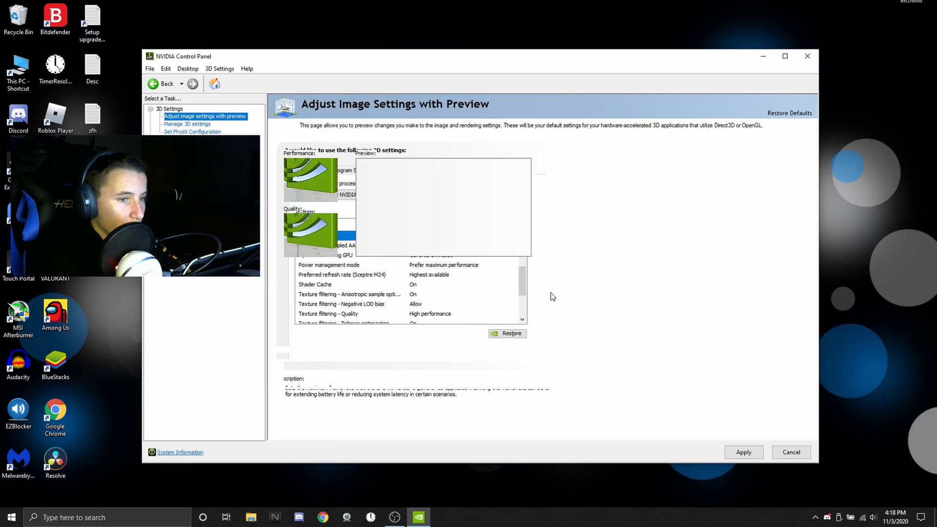
Step: Return to Manage 3D settings and select the OpenGL rendering GPU row showing GeForce GTX 1650
left_click(187, 123)
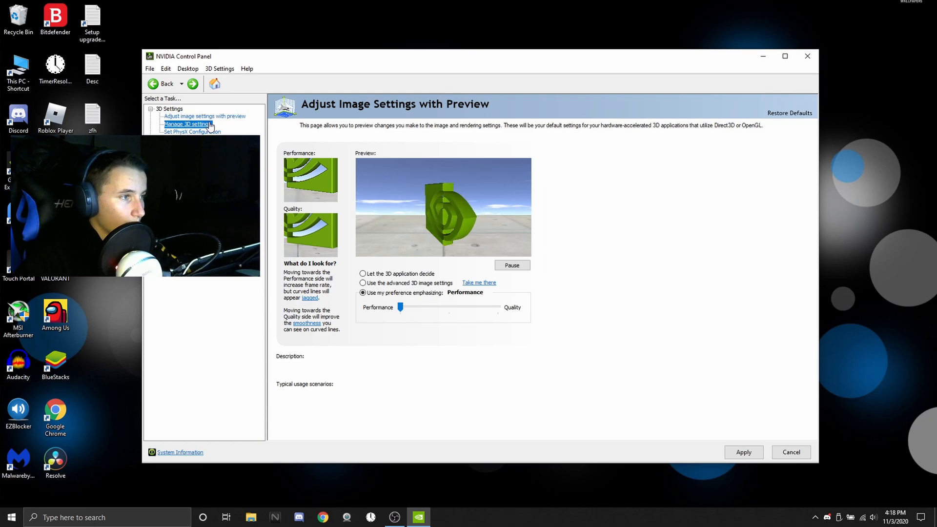
left_click(188, 124)
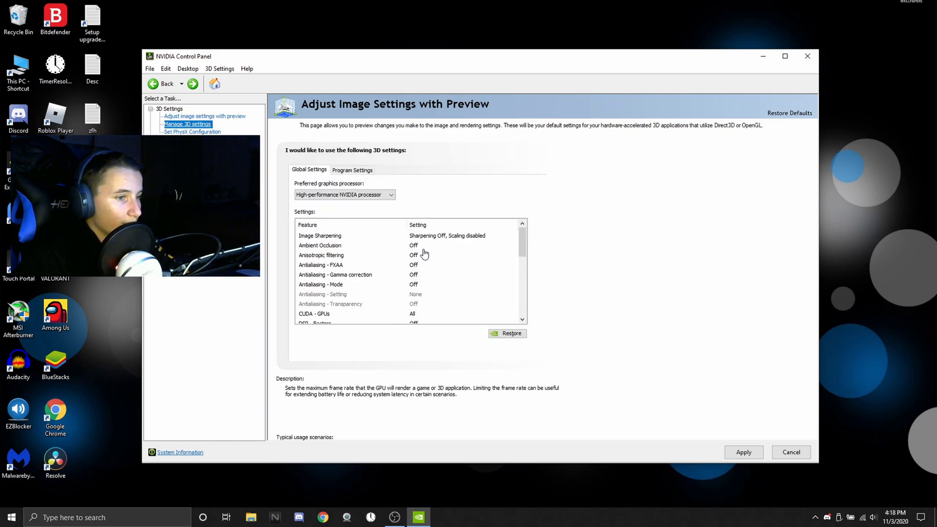
left_click(188, 124)
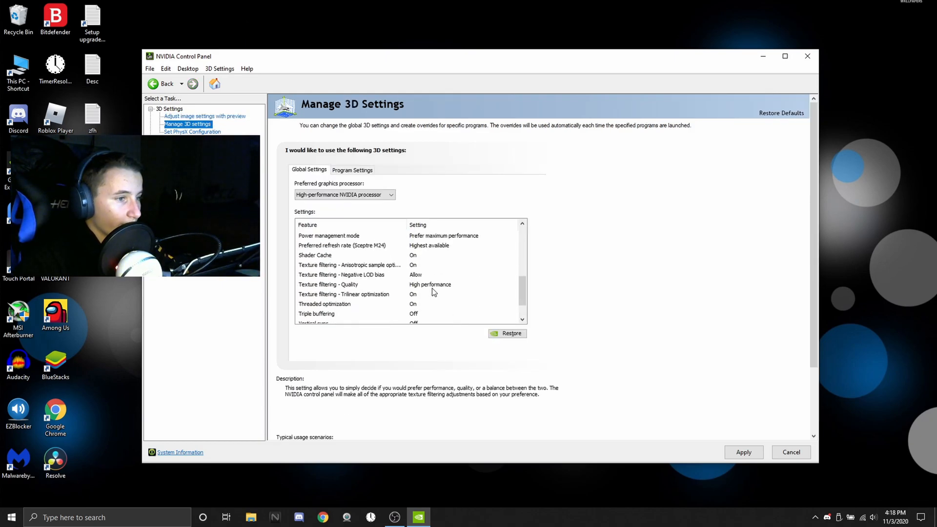
left_click(328, 284)
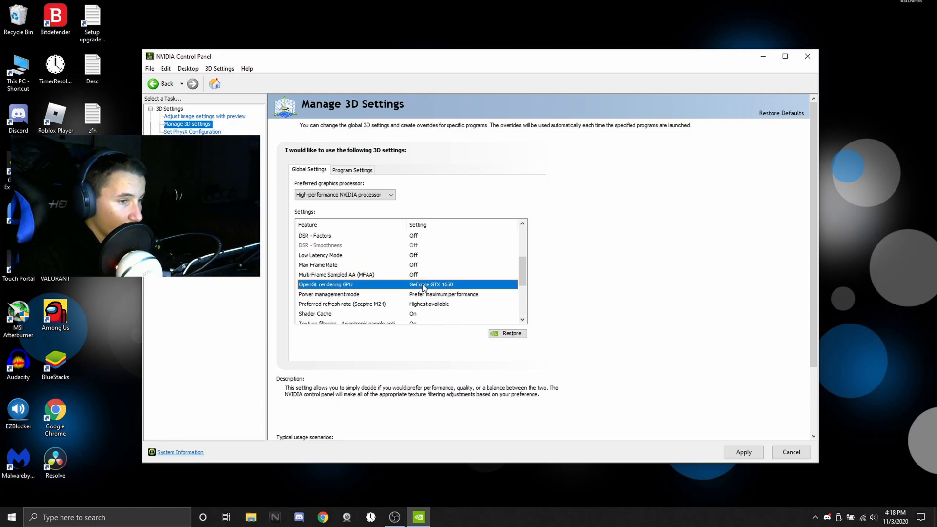
Step: Keep GeForce GTX 1650 as the OpenGL rendering GPU, apply, and confirm the changes
left_click(461, 285)
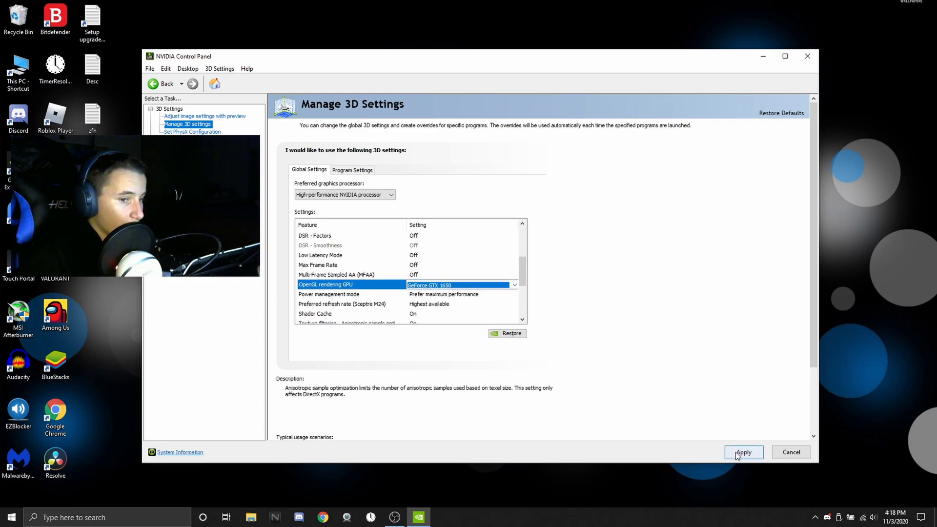
left_click(743, 452)
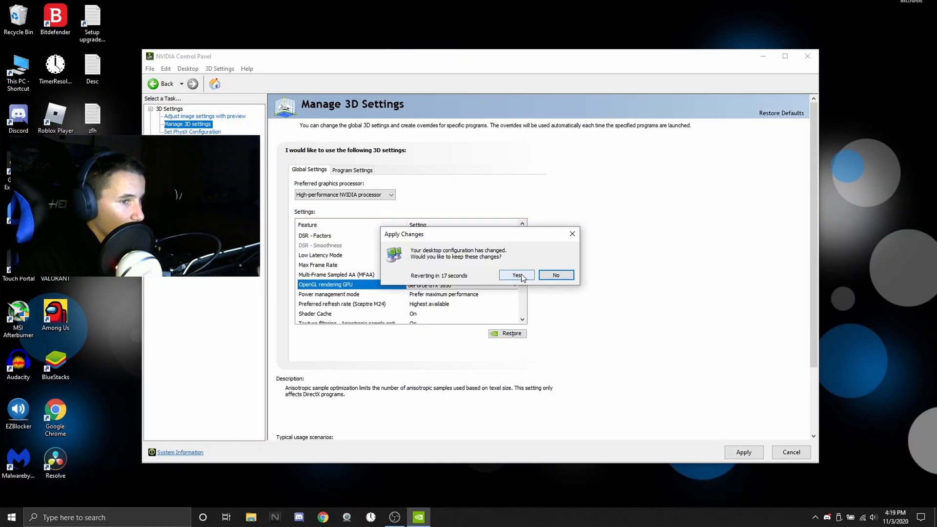
left_click(516, 274)
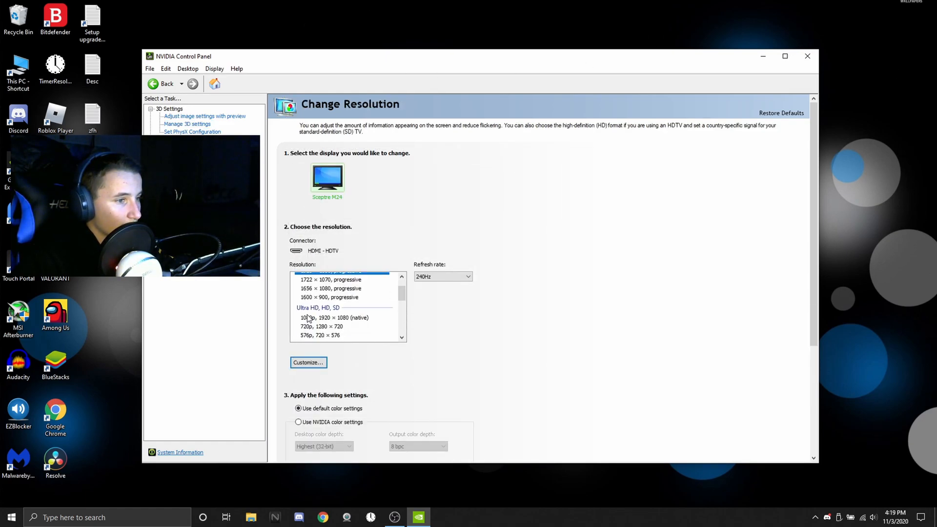
Step: Apply and keep PC 1920 × 1080 at 165Hz on the Sceptre M24, then return to Manage 3D Settings
left_click(323, 289)
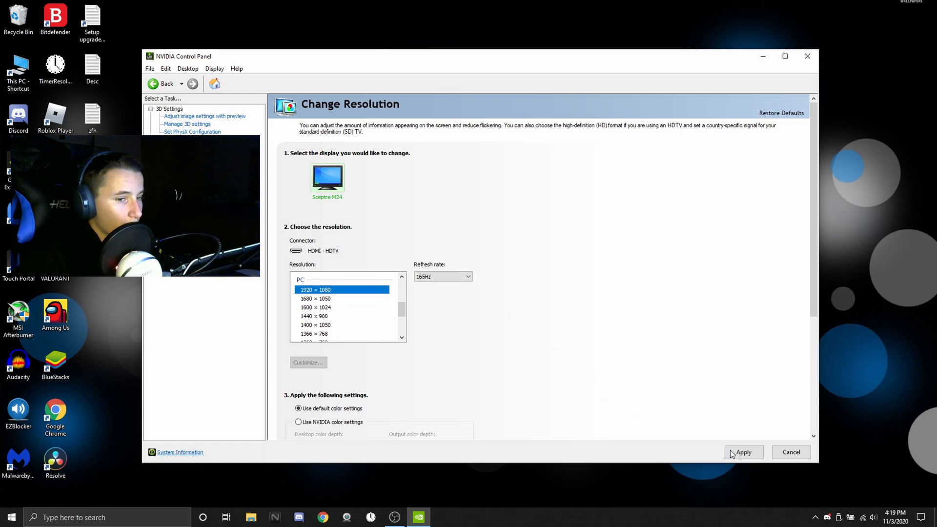
left_click(743, 452)
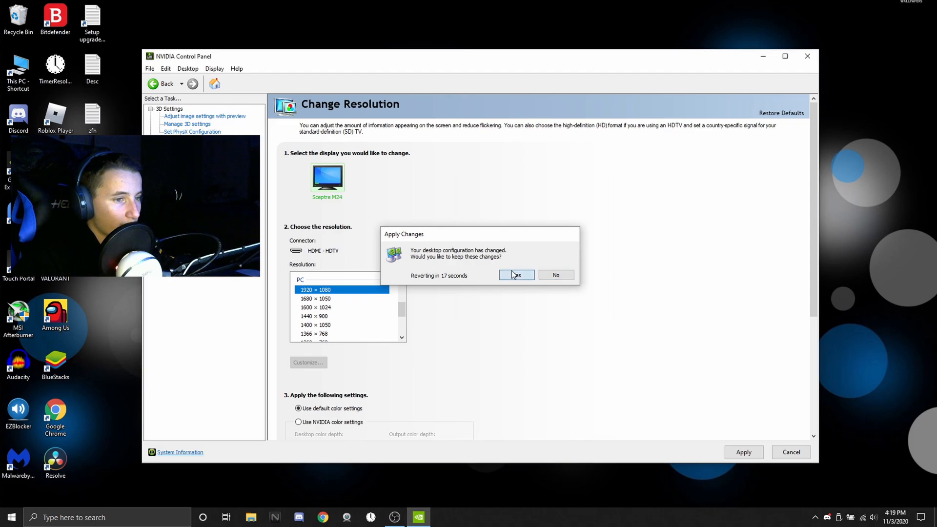
left_click(516, 275)
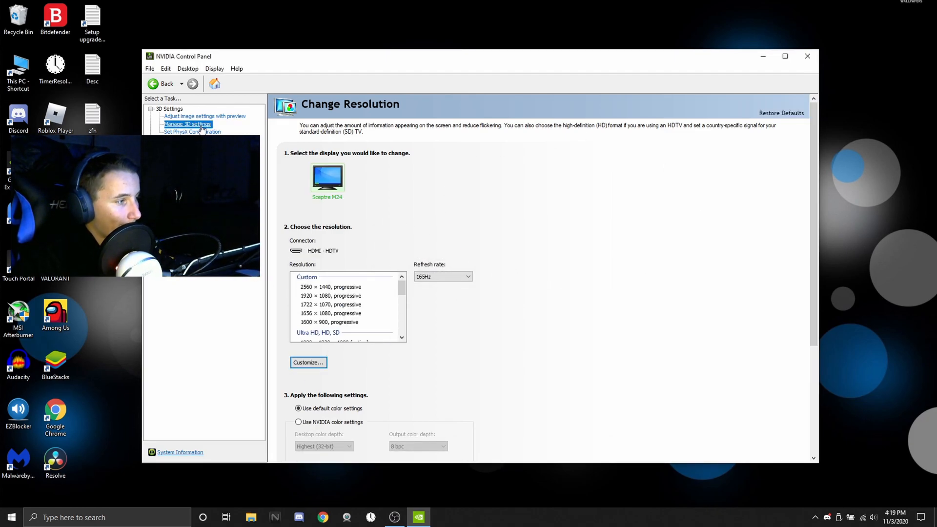
left_click(187, 123)
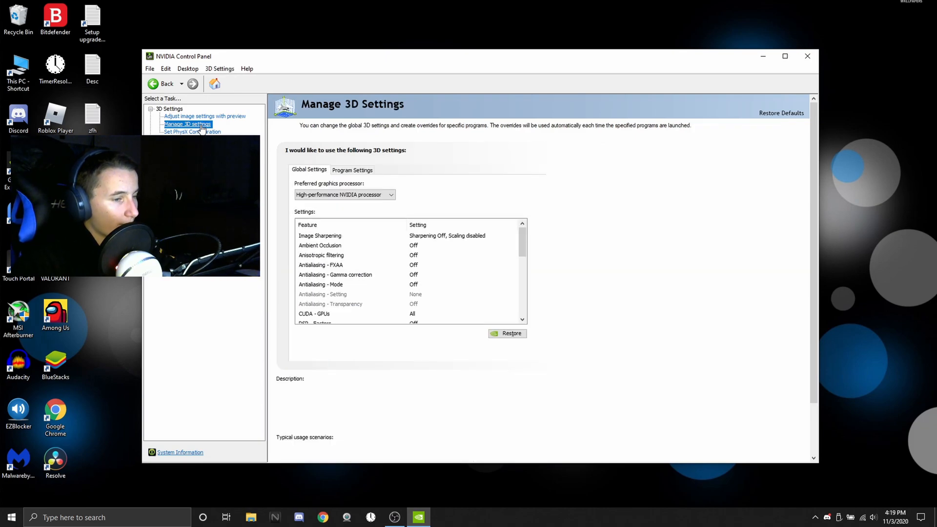